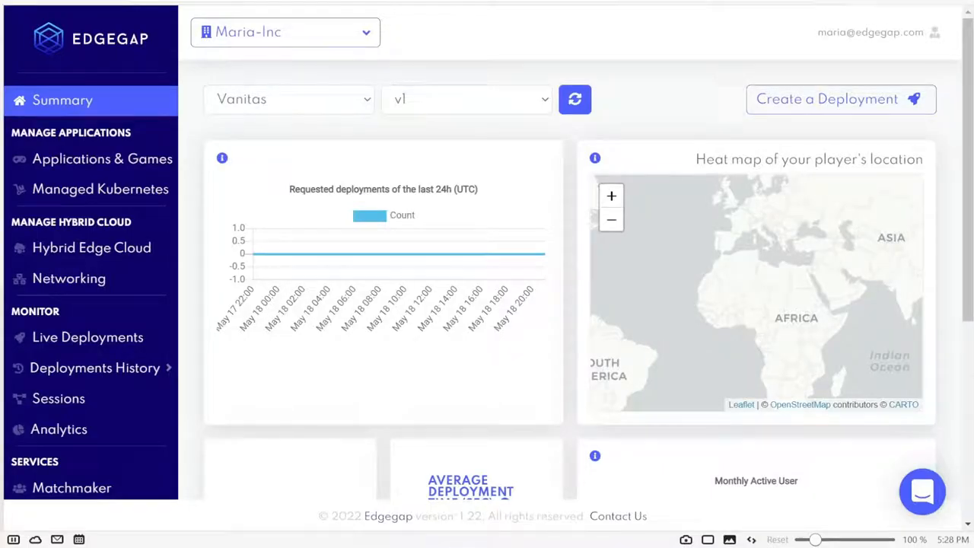
# Open the AOM Matchmakers page under Services, which lists no matchmakers yet.
pyautogui.scroll(-3)
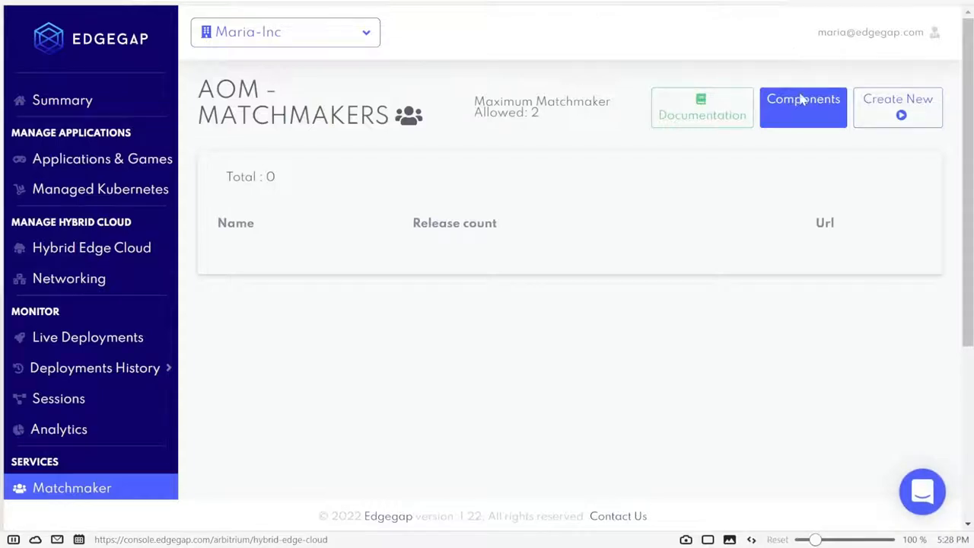
pyautogui.click(803, 107)
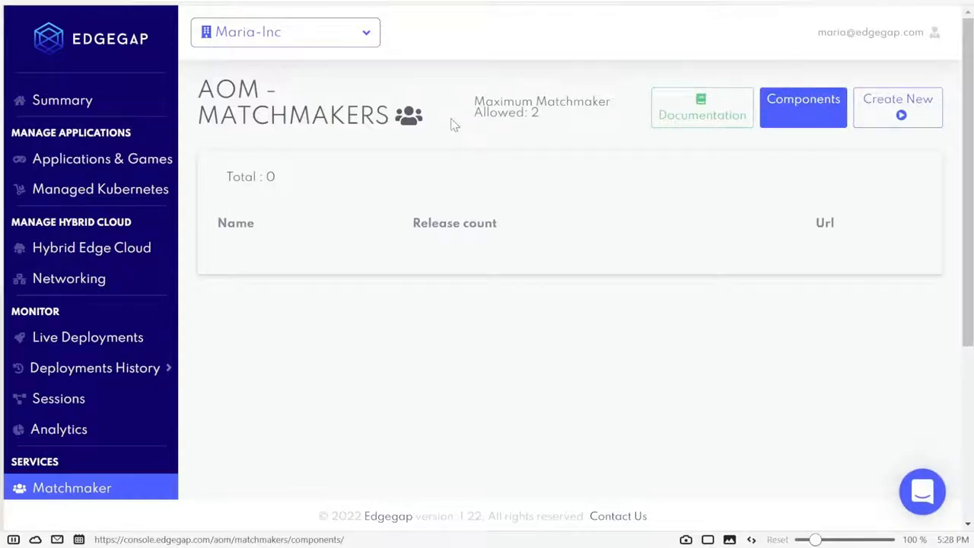
pyautogui.click(701, 108)
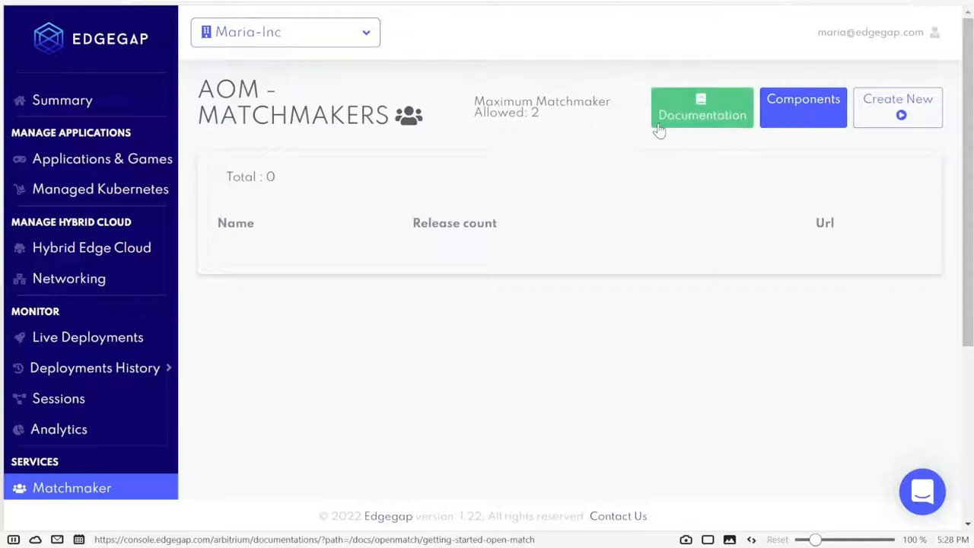
pyautogui.click(803, 107)
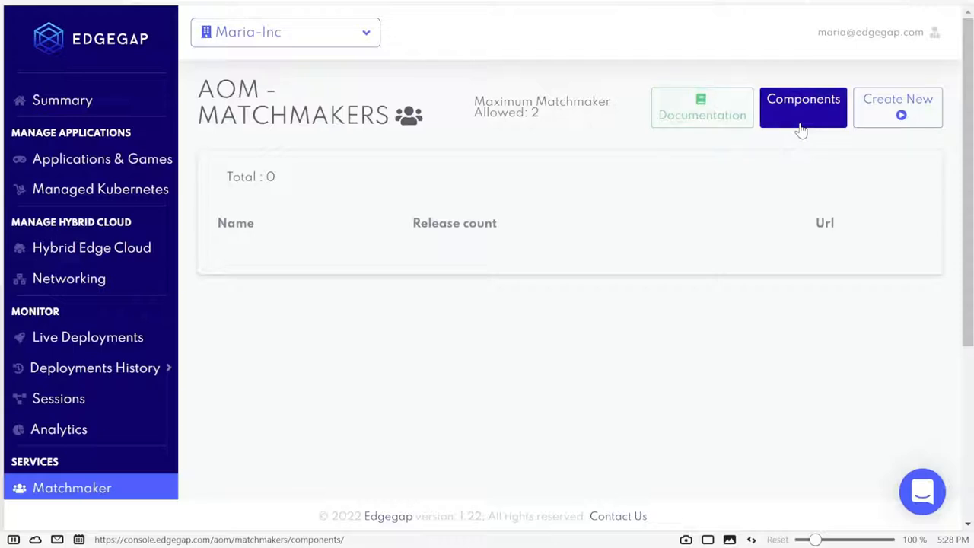
pyautogui.click(898, 108)
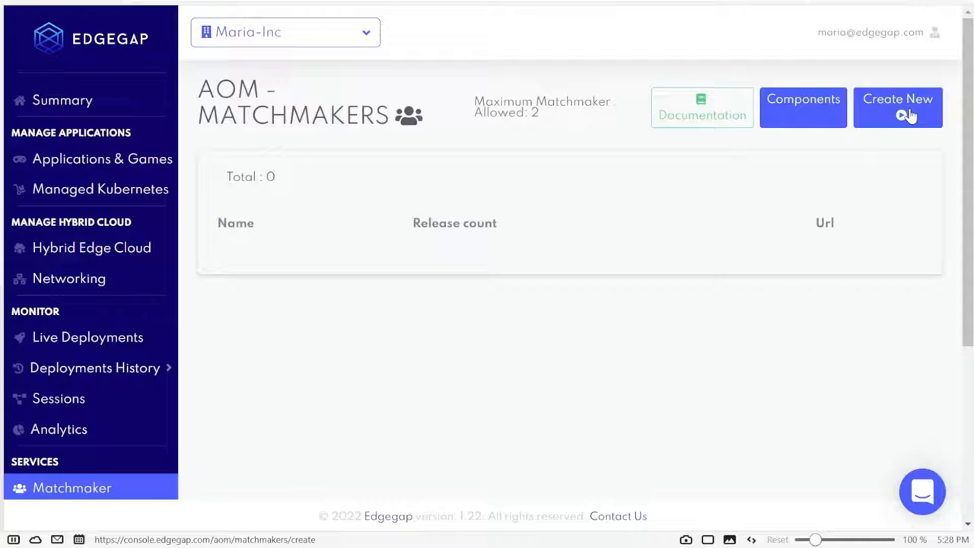
# Create a new matchmaker named 'VanitasMM' and submit it.
pyautogui.click(897, 107)
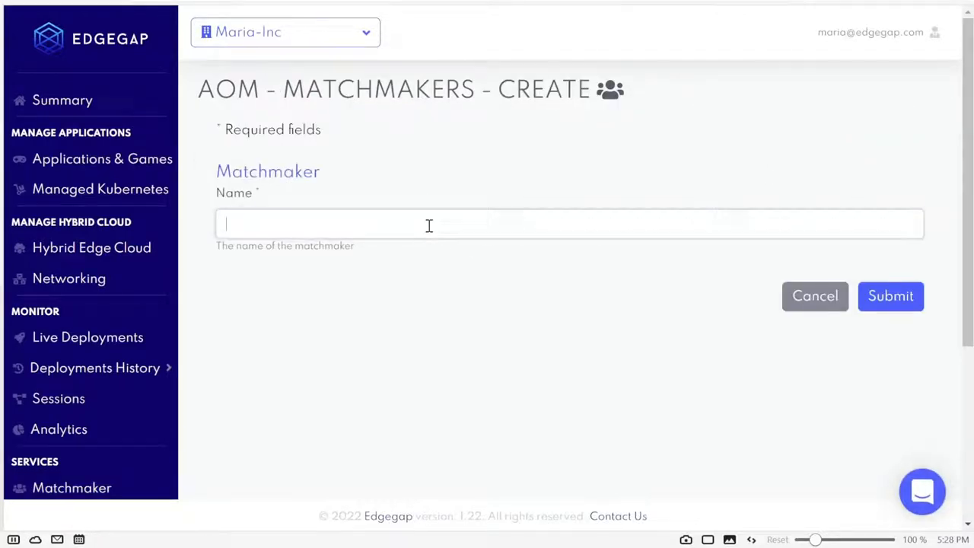
pyautogui.click(429, 224)
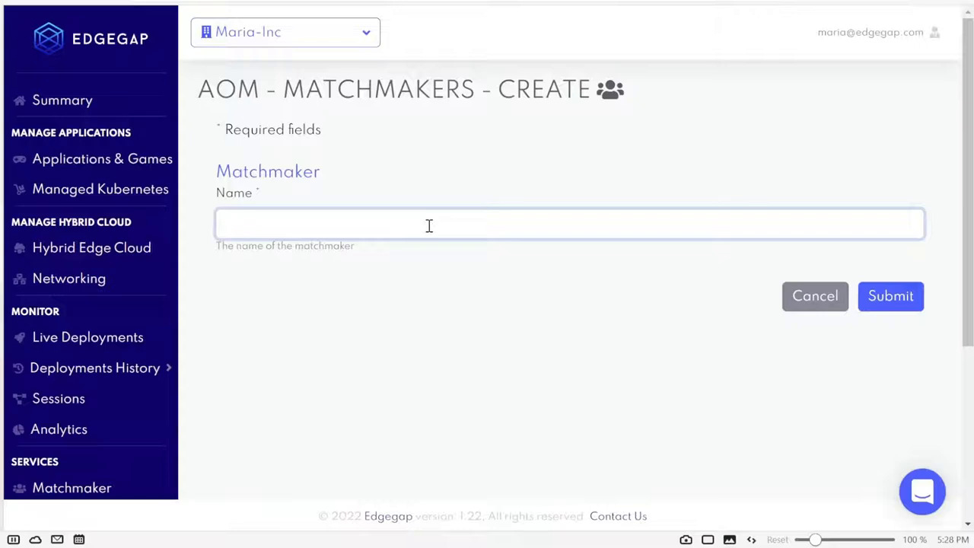
pyautogui.write('VanitasMM')
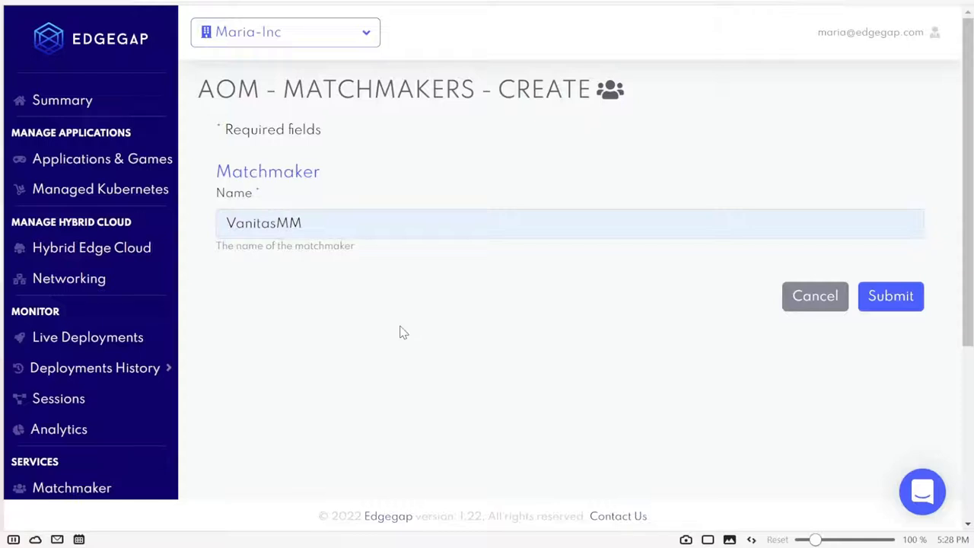
pyautogui.moveTo(891, 296)
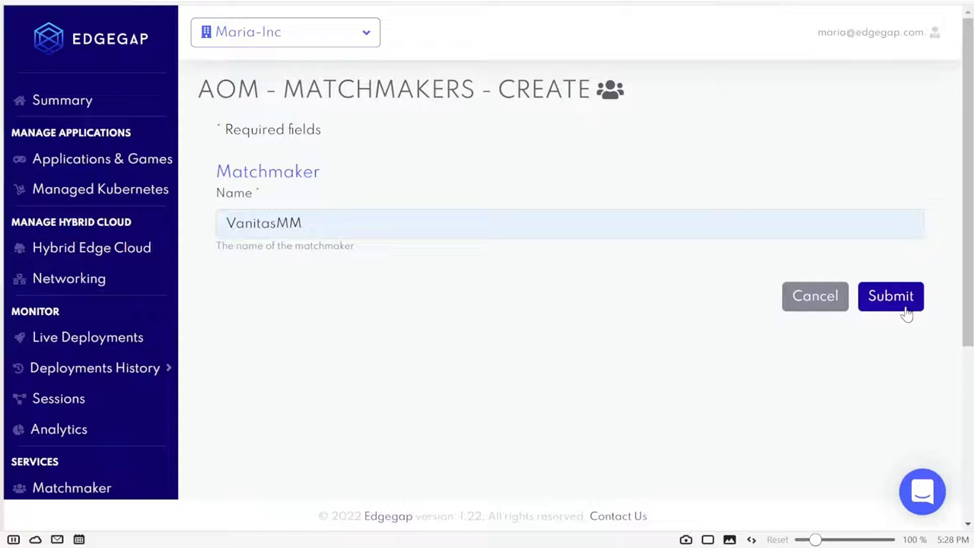
pyautogui.click(890, 296)
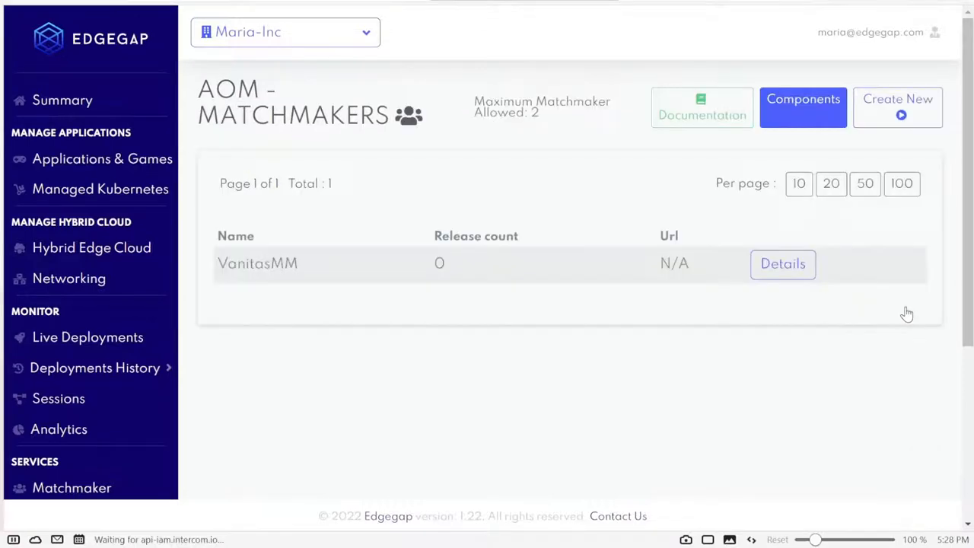
pyautogui.click(72, 487)
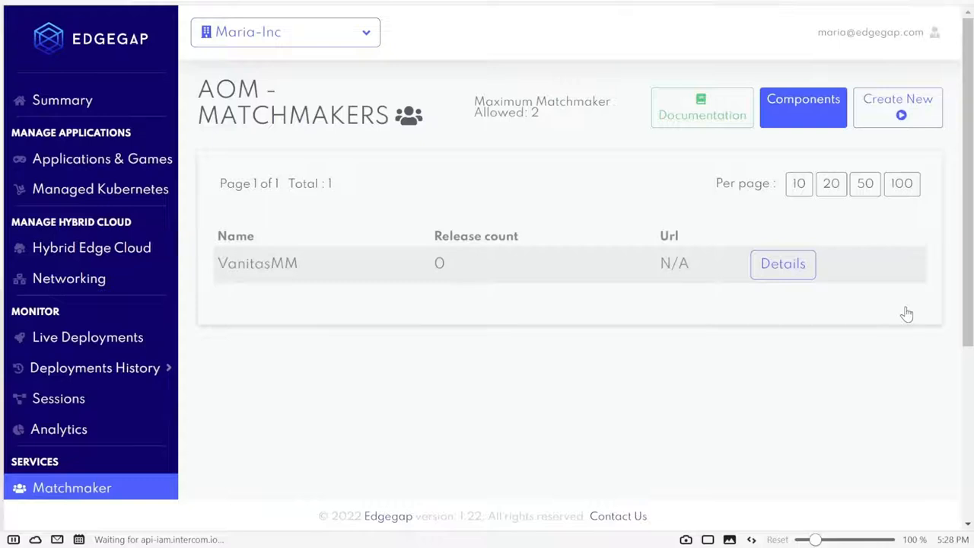
pyautogui.click(803, 108)
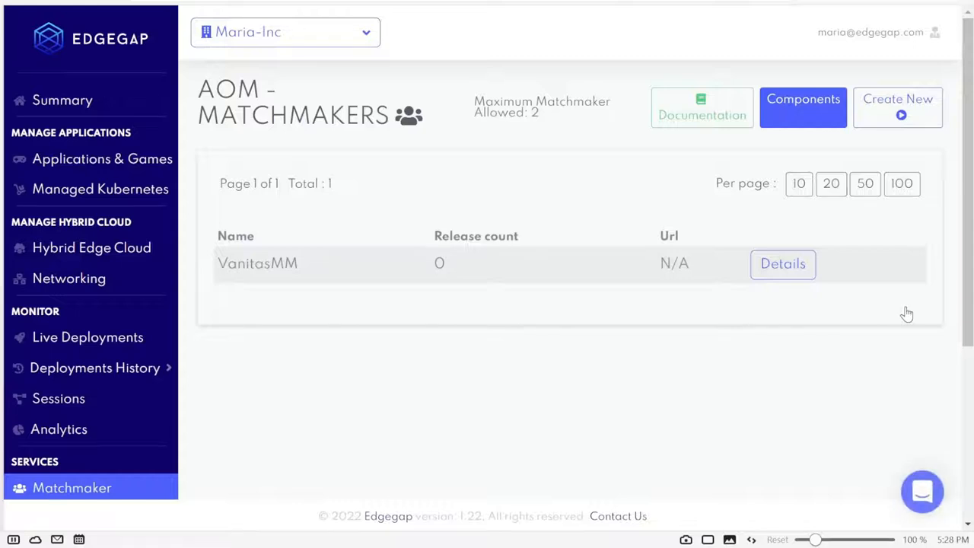
pyautogui.moveTo(845, 298)
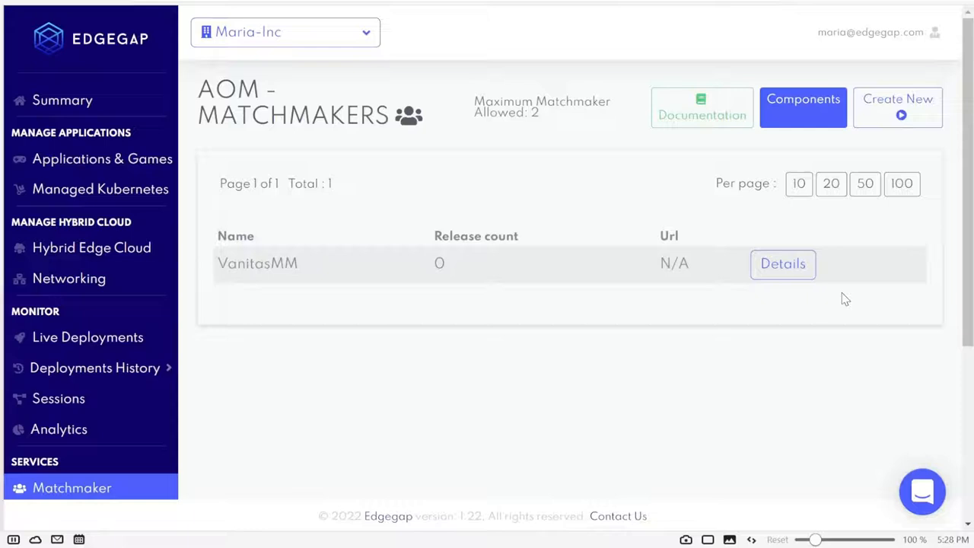
pyautogui.click(782, 263)
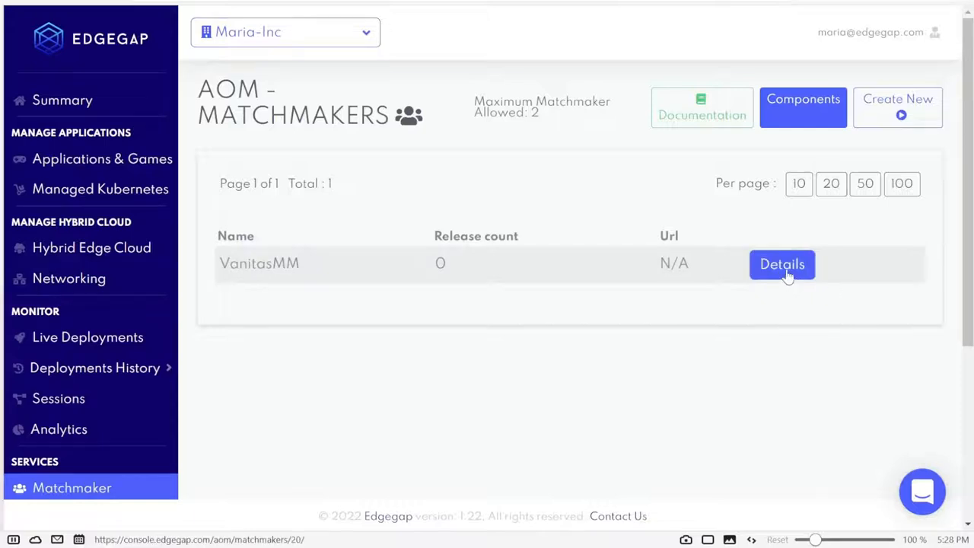
# From VanitasMM's details, bring up the Create new Managed release form.
pyautogui.click(781, 264)
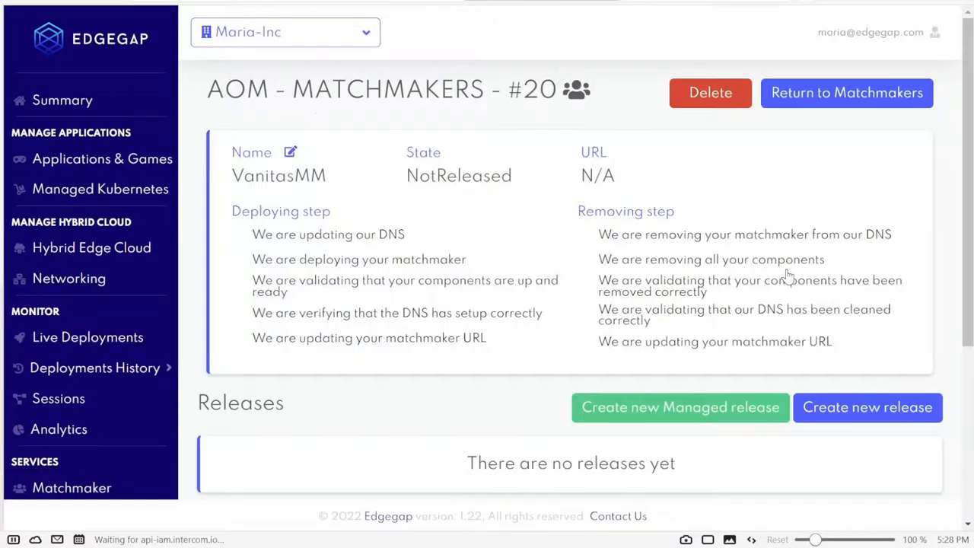
pyautogui.scroll(-3)
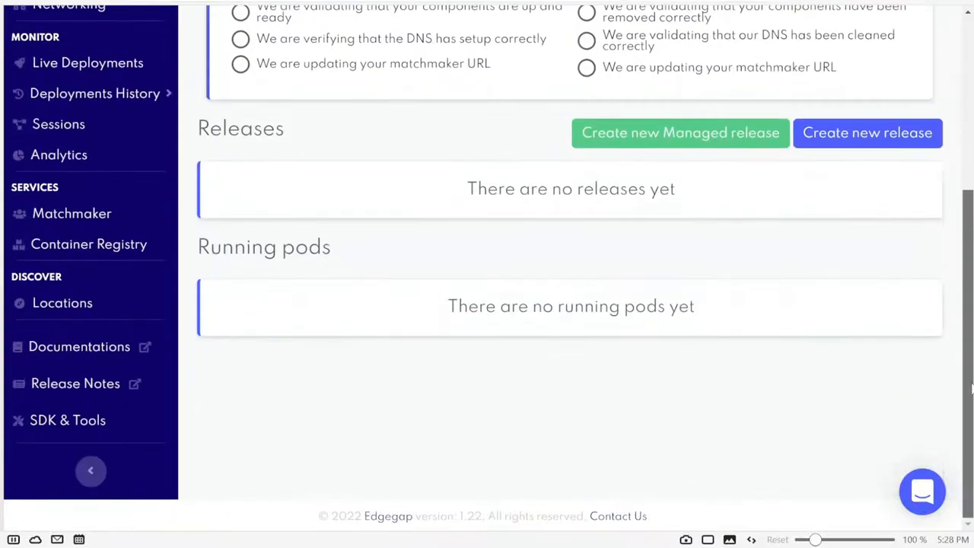
pyautogui.click(680, 132)
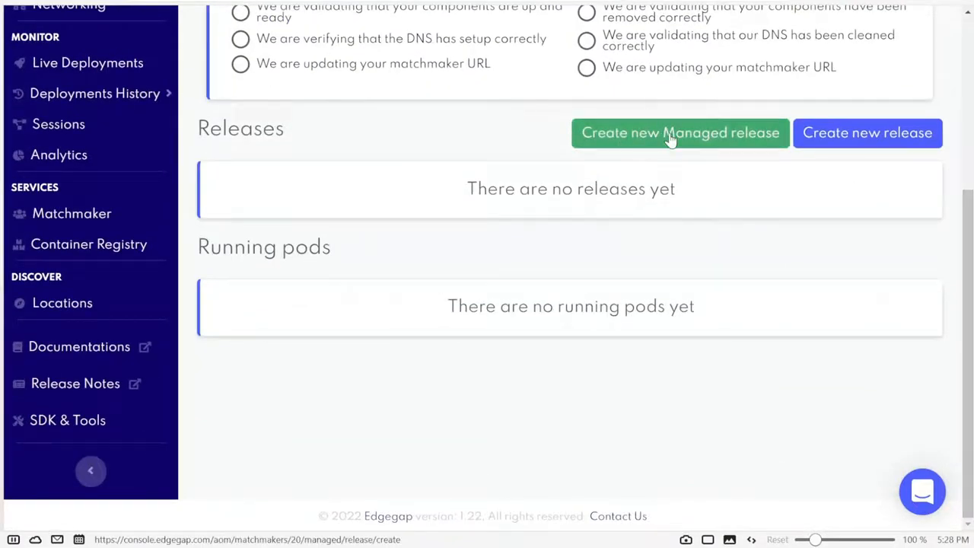
pyautogui.click(680, 132)
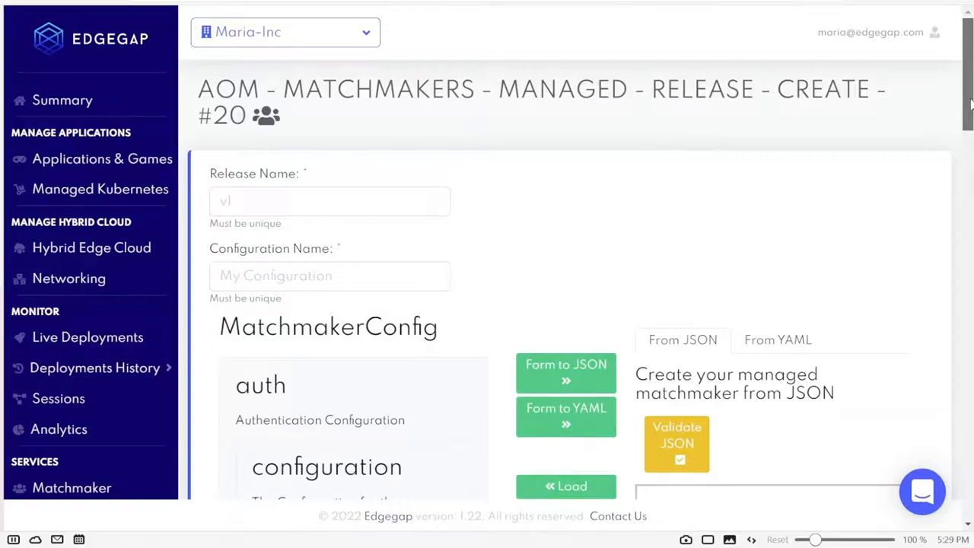
# Fill the VanitasConfig form with game port 7777 and match_player_count 4.
pyautogui.scroll(-3)
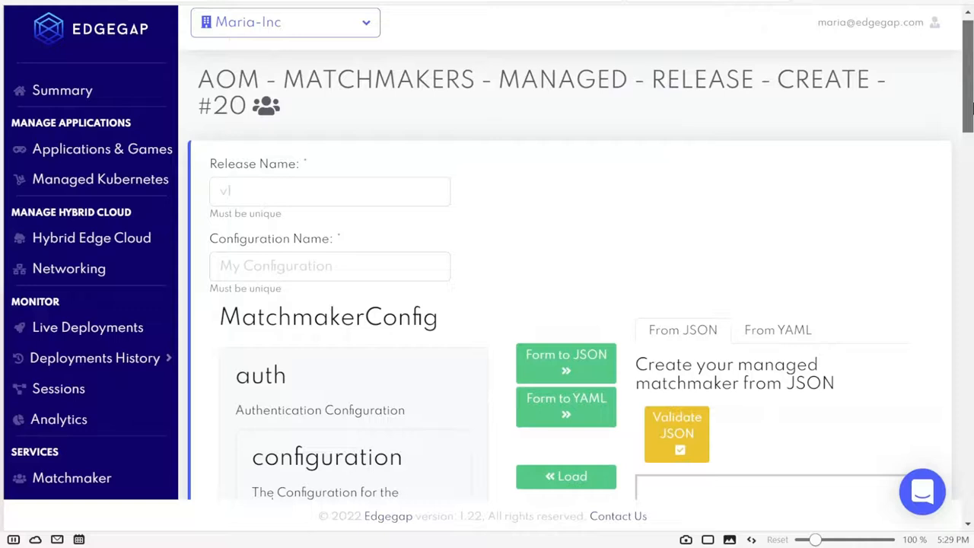
pyautogui.scroll(-3)
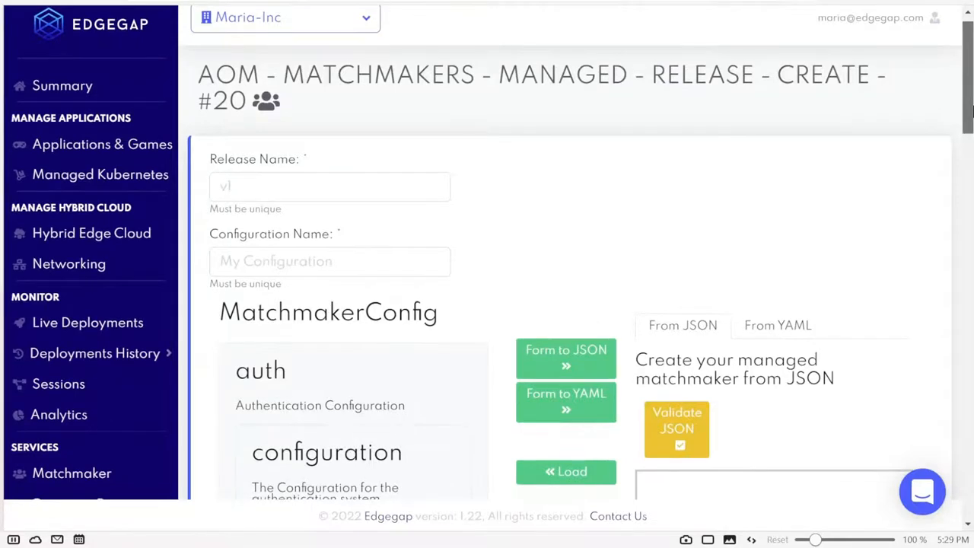
pyautogui.scroll(-3)
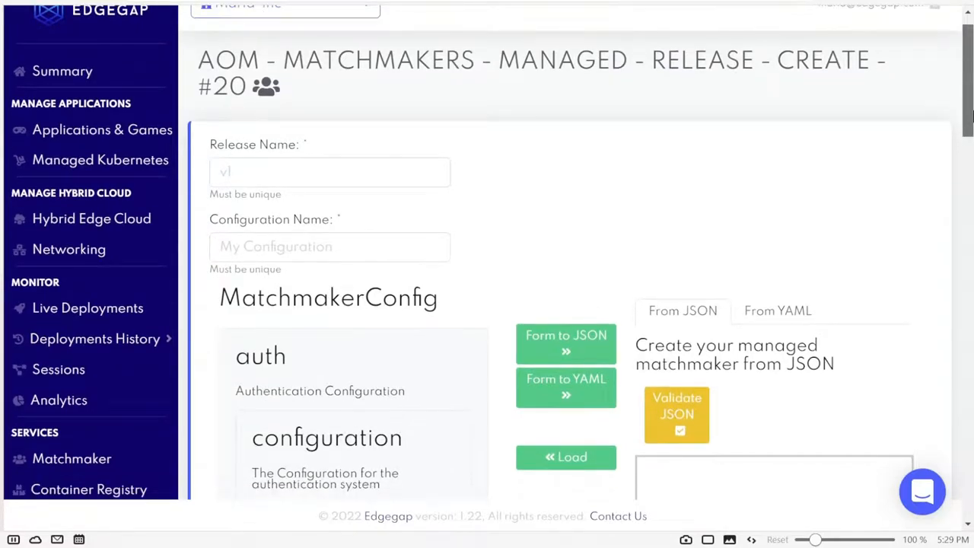
pyautogui.scroll(-3)
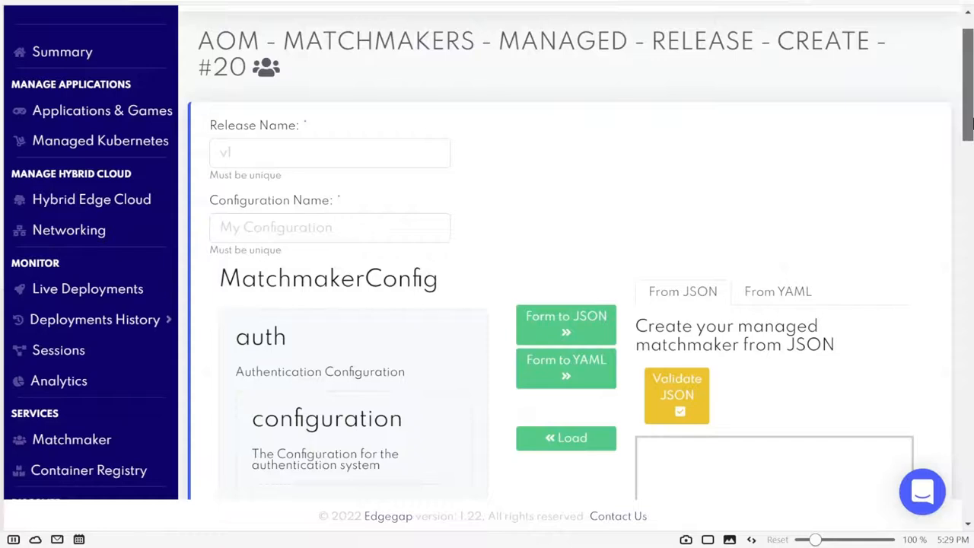
pyautogui.scroll(-3)
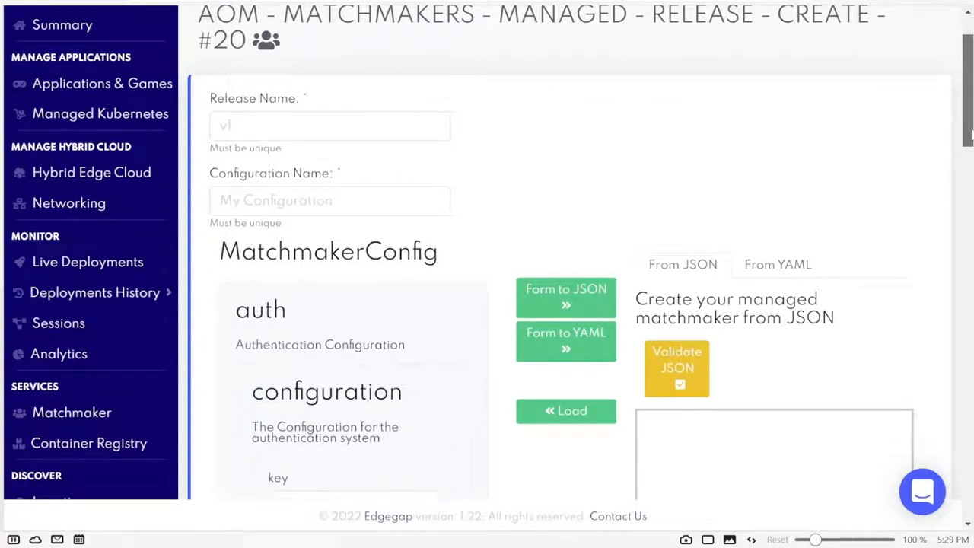
pyautogui.scroll(-3)
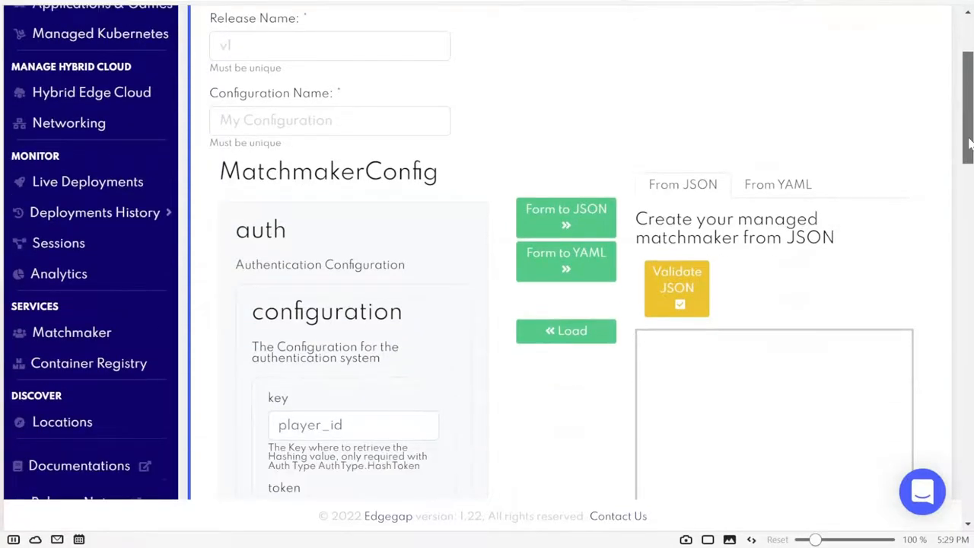
pyautogui.scroll(-3)
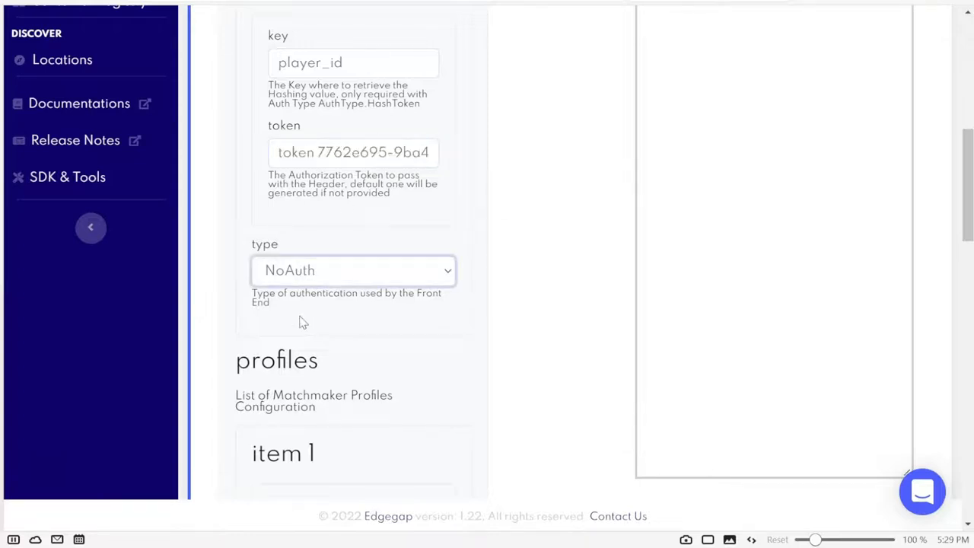
pyautogui.scroll(-3)
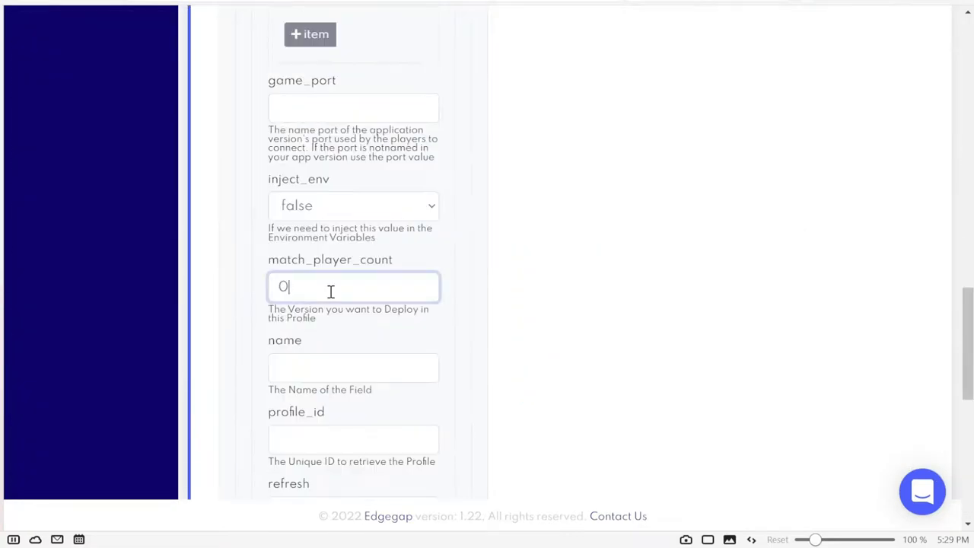
pyautogui.write('4')
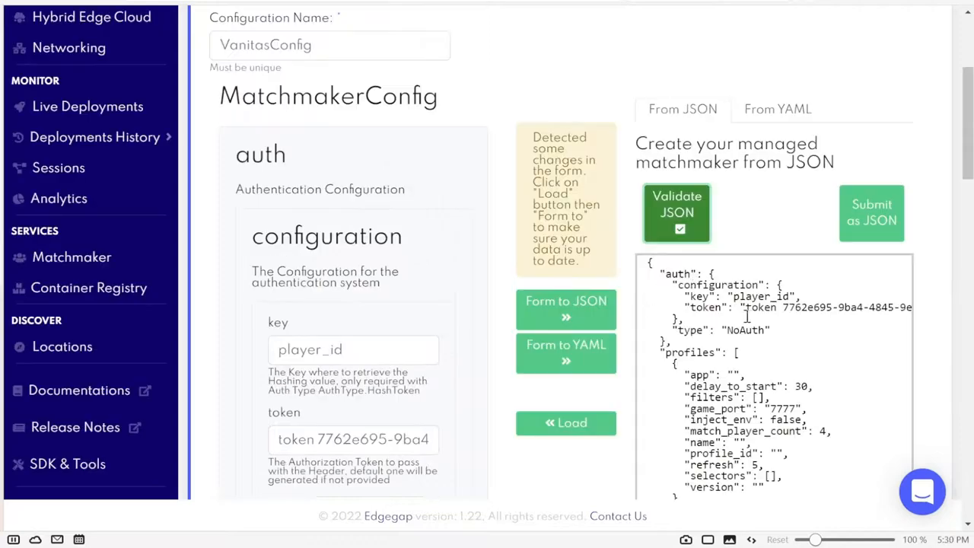
# Convert the form to JSON, submit release v1, and check the Releases list.
pyautogui.click(676, 213)
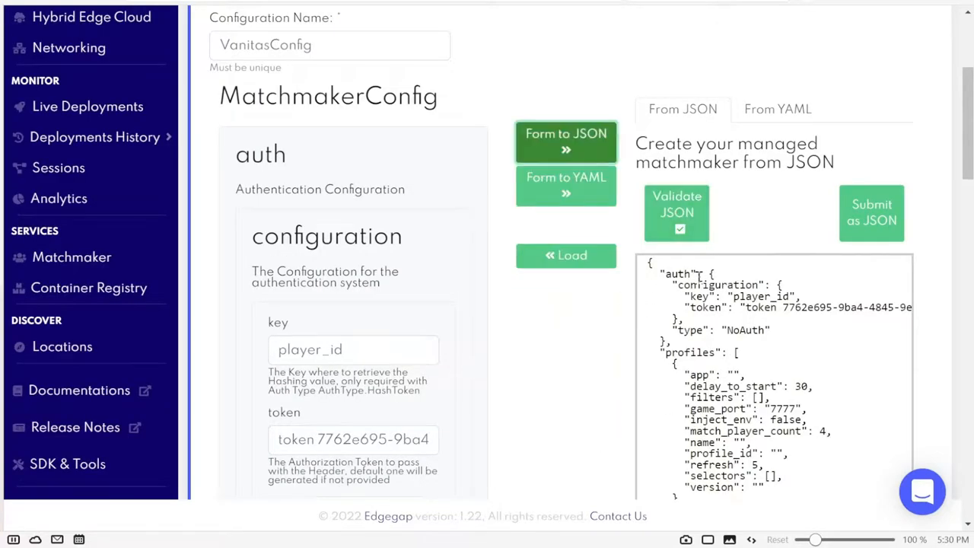
pyautogui.moveTo(766, 248)
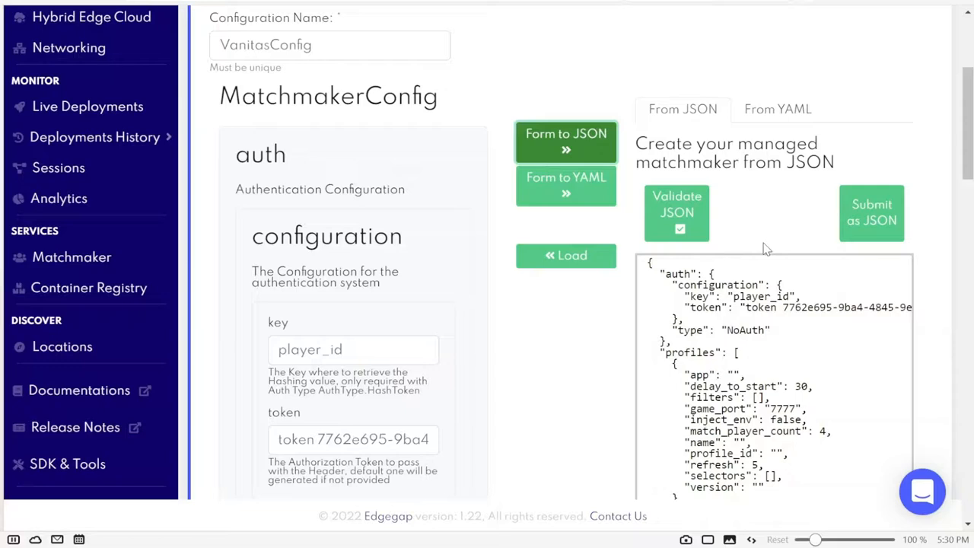
pyautogui.moveTo(916, 147)
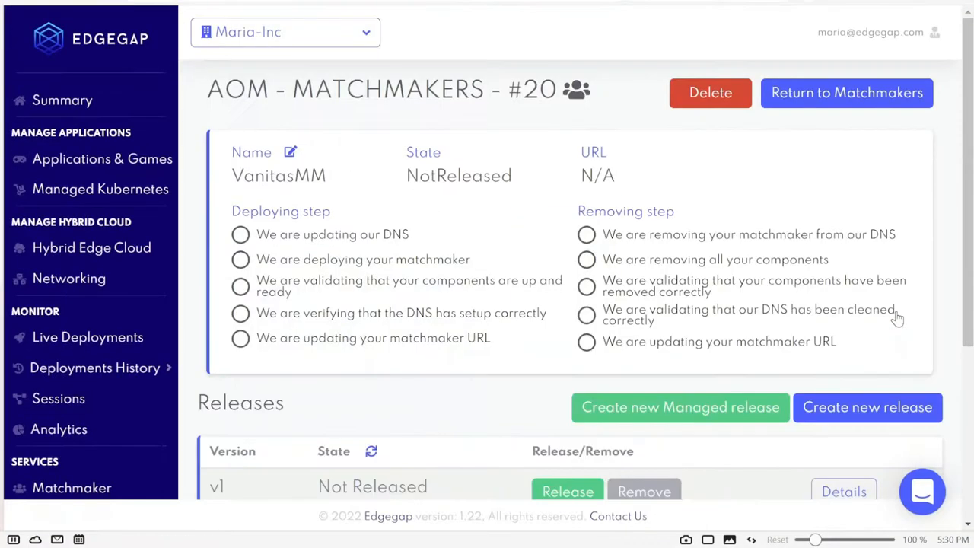
pyautogui.scroll(-3)
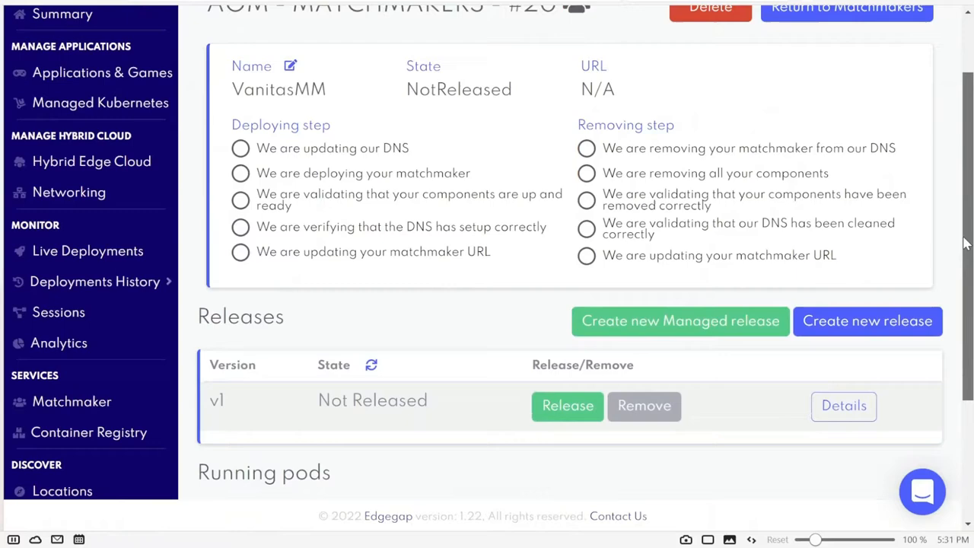